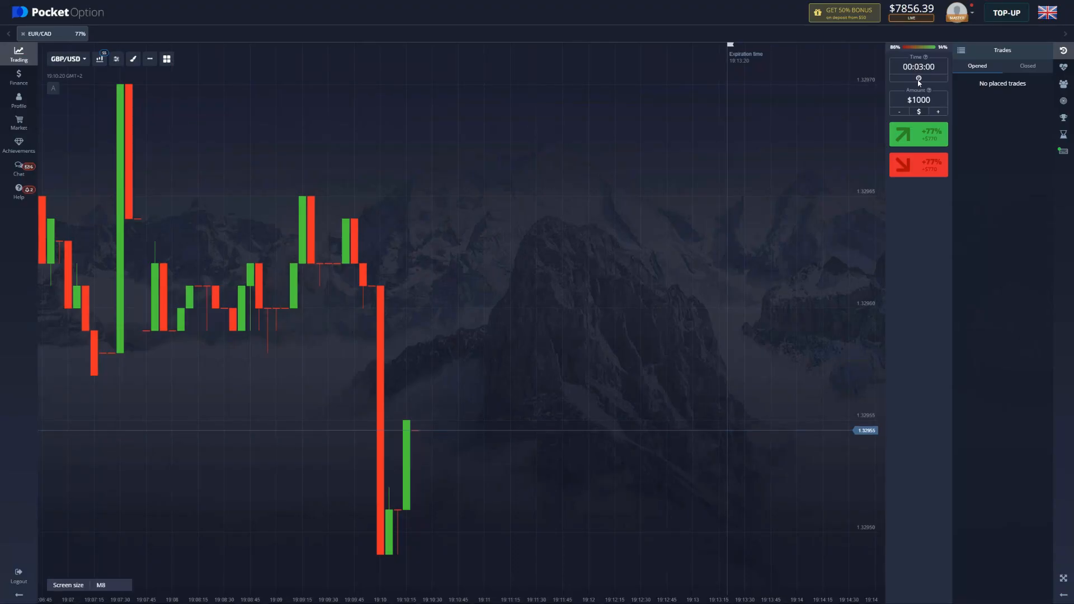
Step: Place a $1000 three-minute trade on GBP/USD
left_click(919, 134)
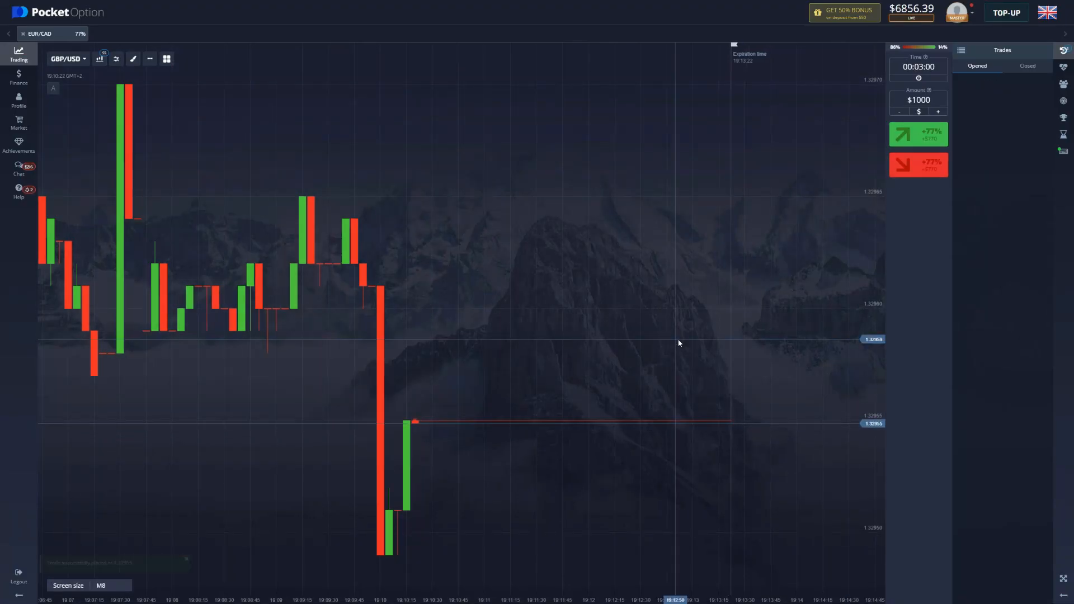
left_click(917, 164)
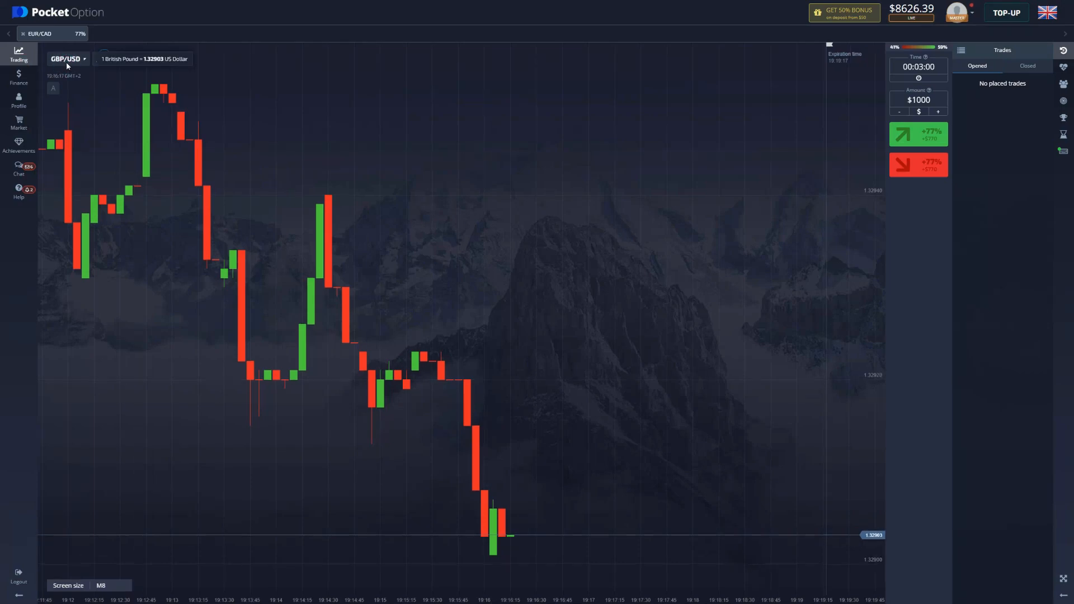
Step: Switch the chart from GBP/USD to EUR/USD via the asset selector
left_click(64, 58)
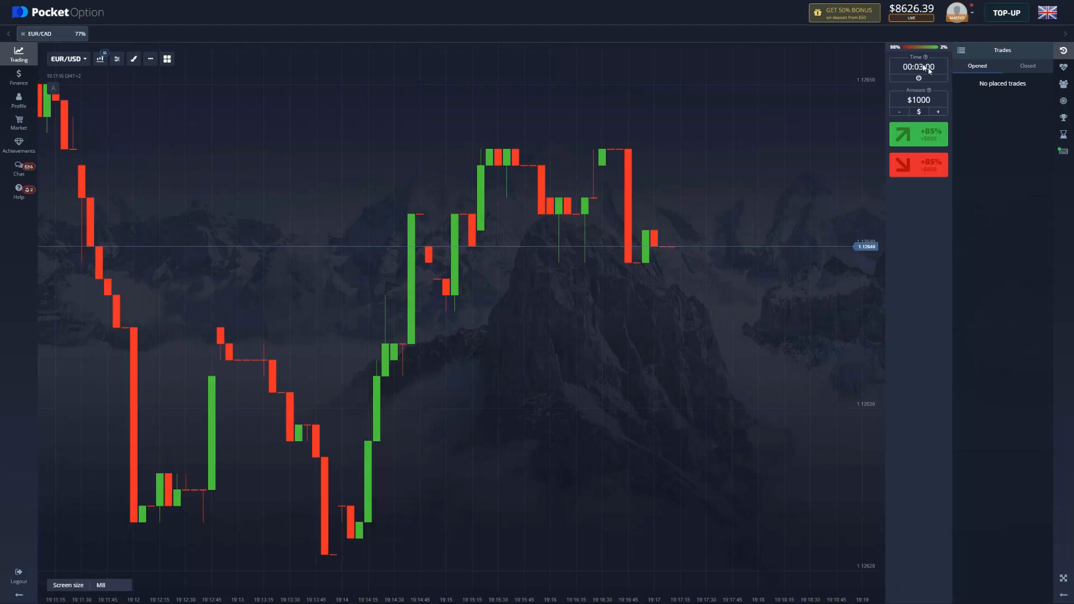
Step: Set a 2-minute expiry and place a $1000 sell trade on EUR/USD
left_click(918, 67)
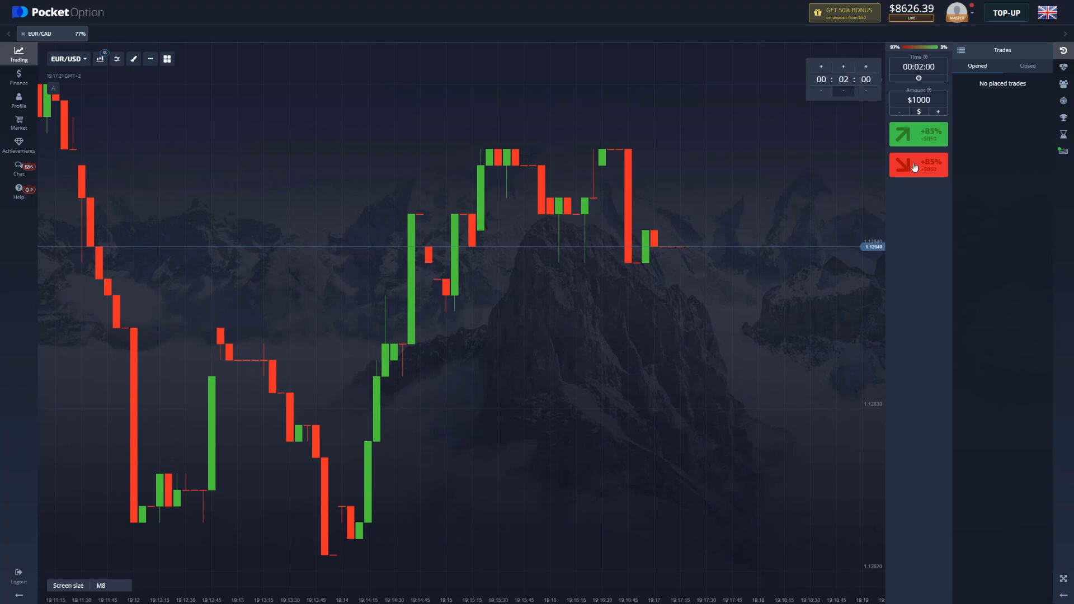
left_click(918, 165)
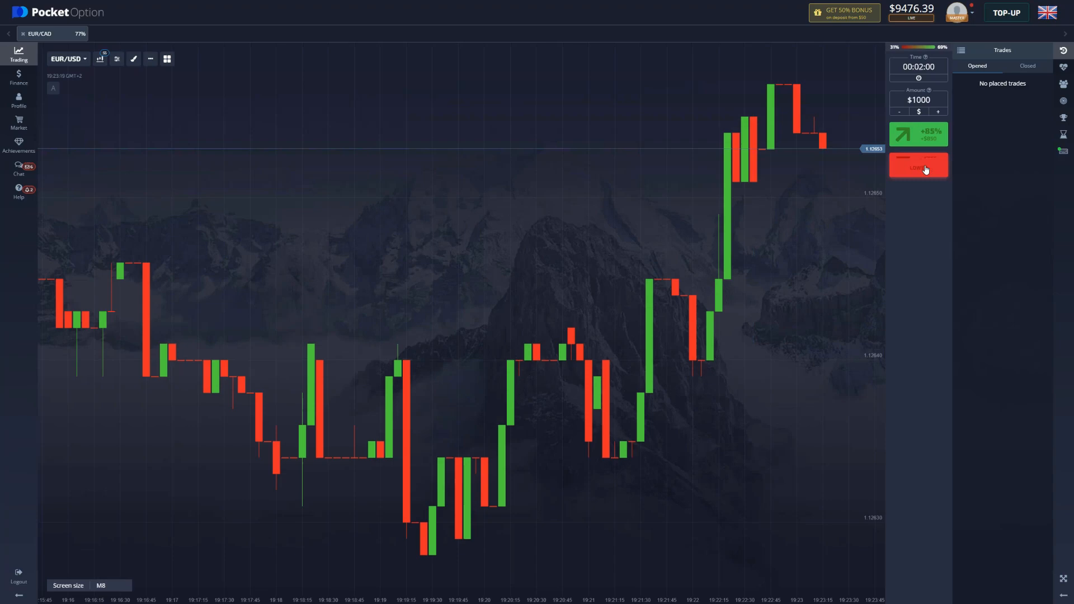
Step: Place a $1000 two-minute sell trade on EUR/USD
left_click(918, 165)
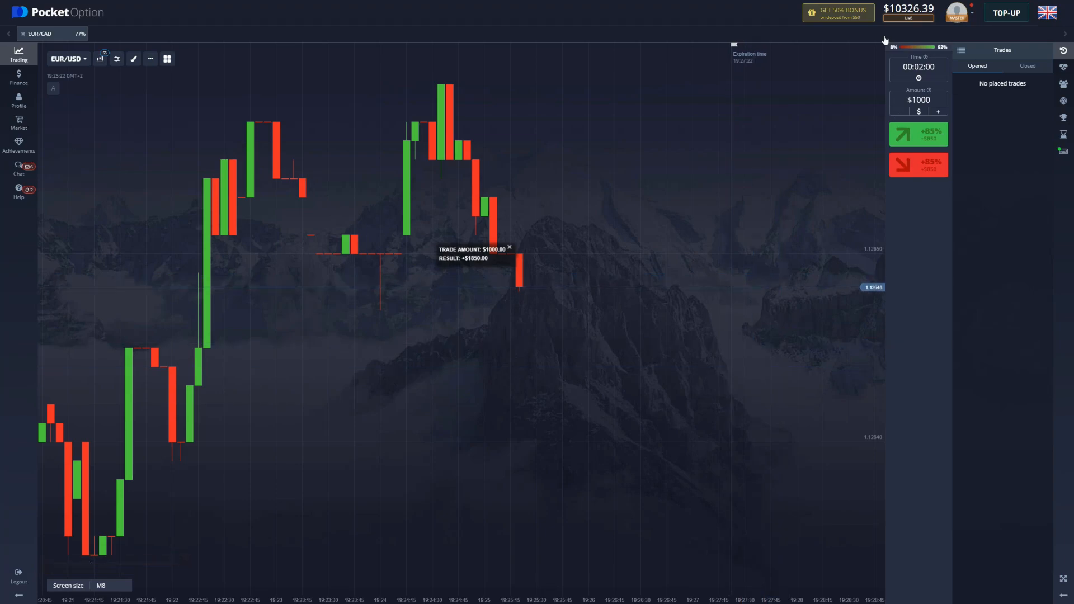
mouse_move(556, 332)
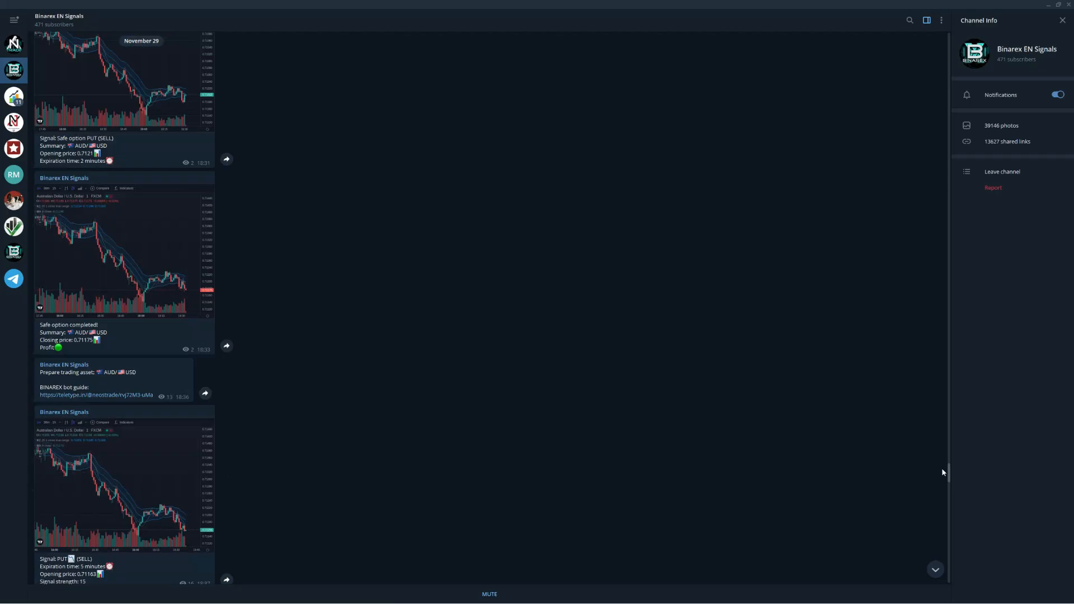
Step: Scroll through the Binarex EN Signals channel's November 29 signal posts and results
scroll("down", 3)
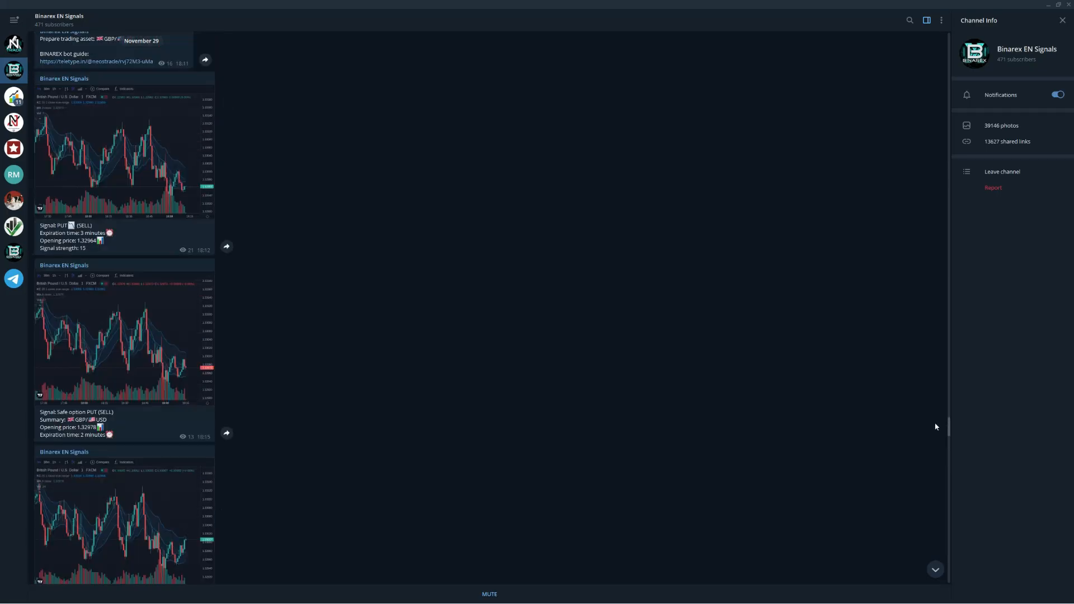
scroll("up", 3)
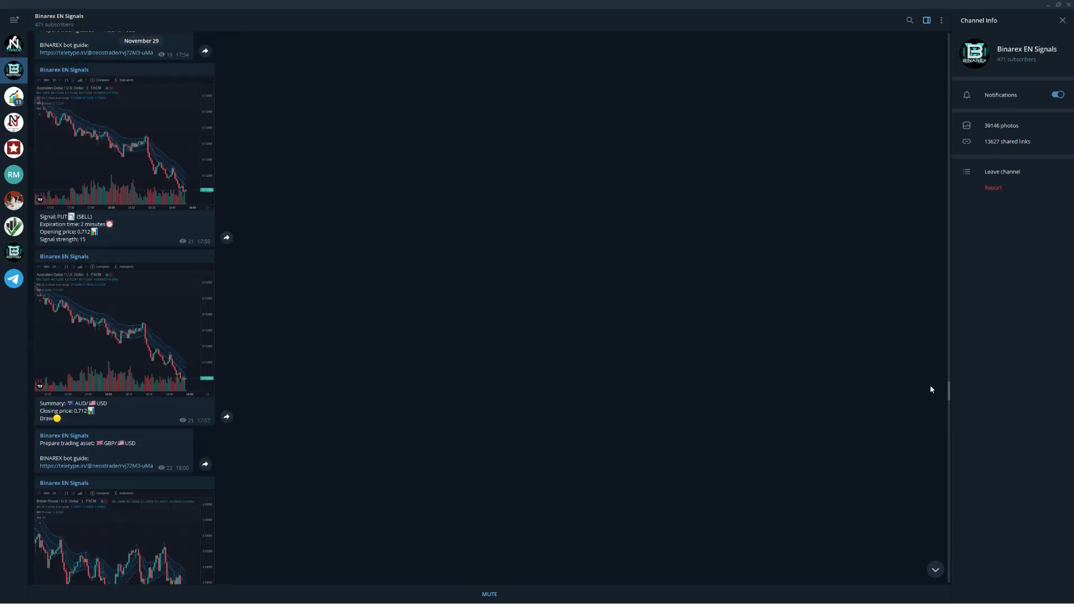
scroll("down", 3)
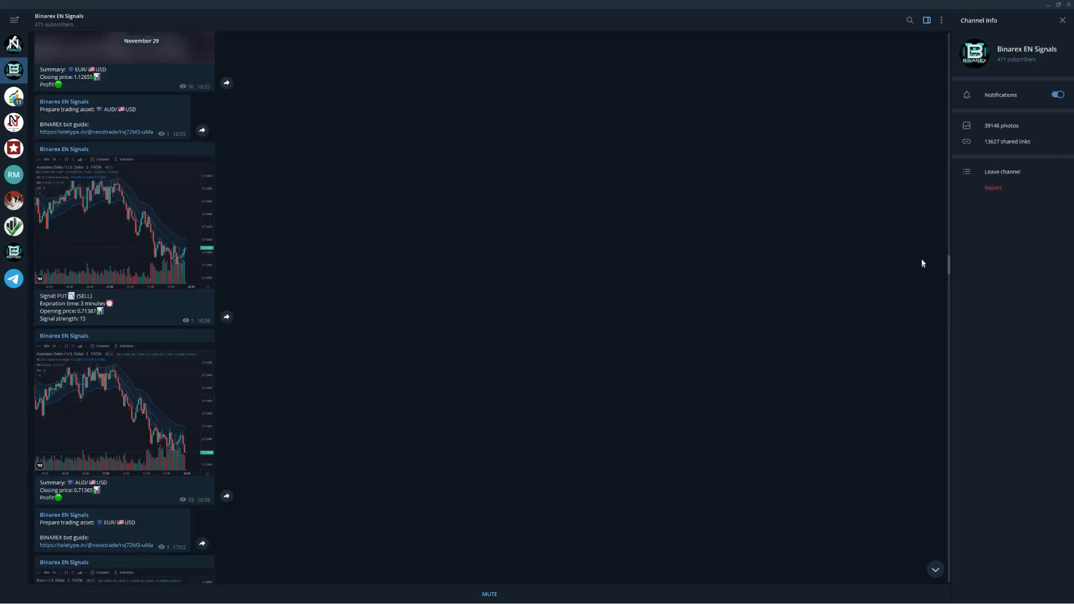
scroll("down", 3)
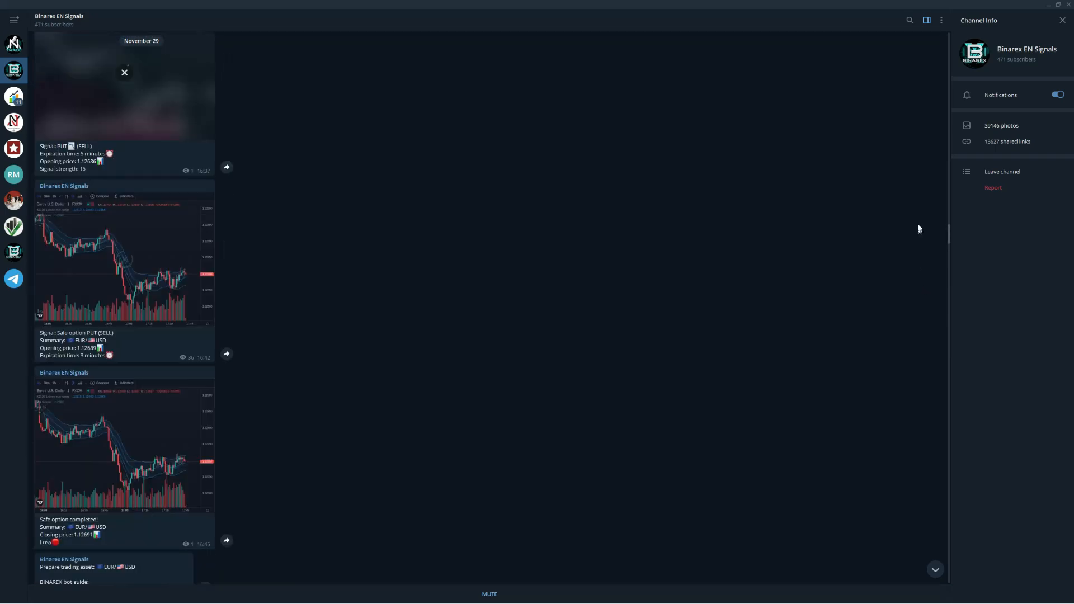
scroll("down", 3)
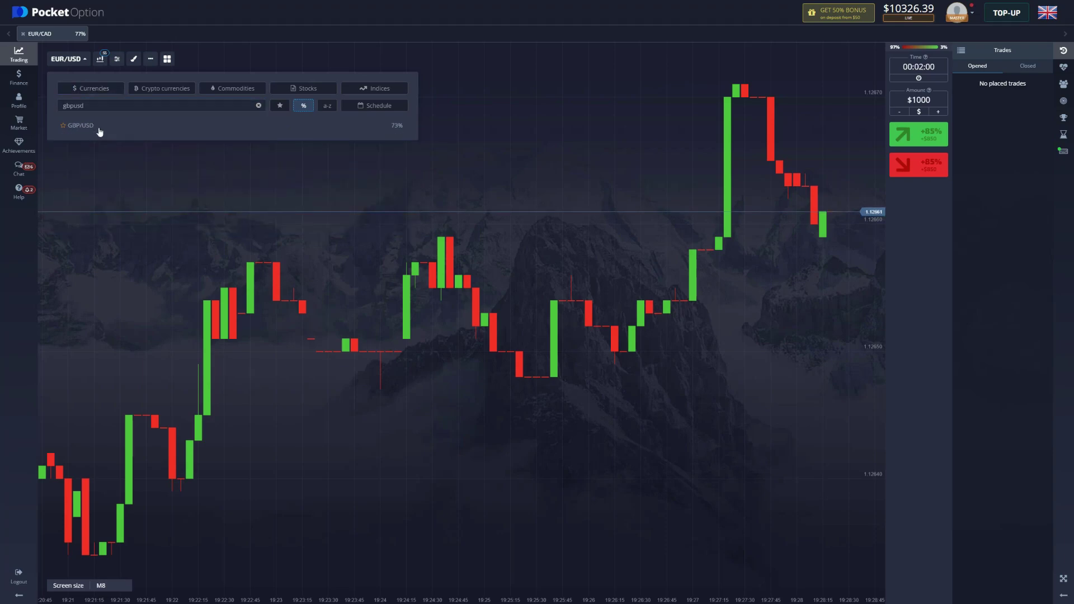
Step: Select GBP/USD from the asset list so the chart shows it at 73% payout
left_click(81, 126)
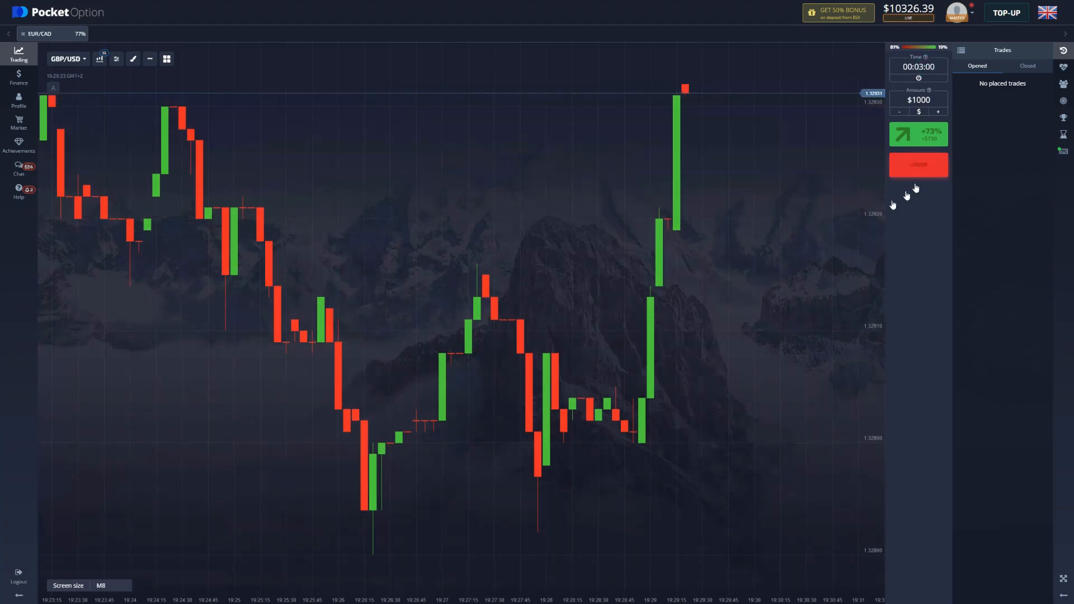
Step: Place a $1000 three-minute sell trade on GBP/USD
left_click(917, 164)
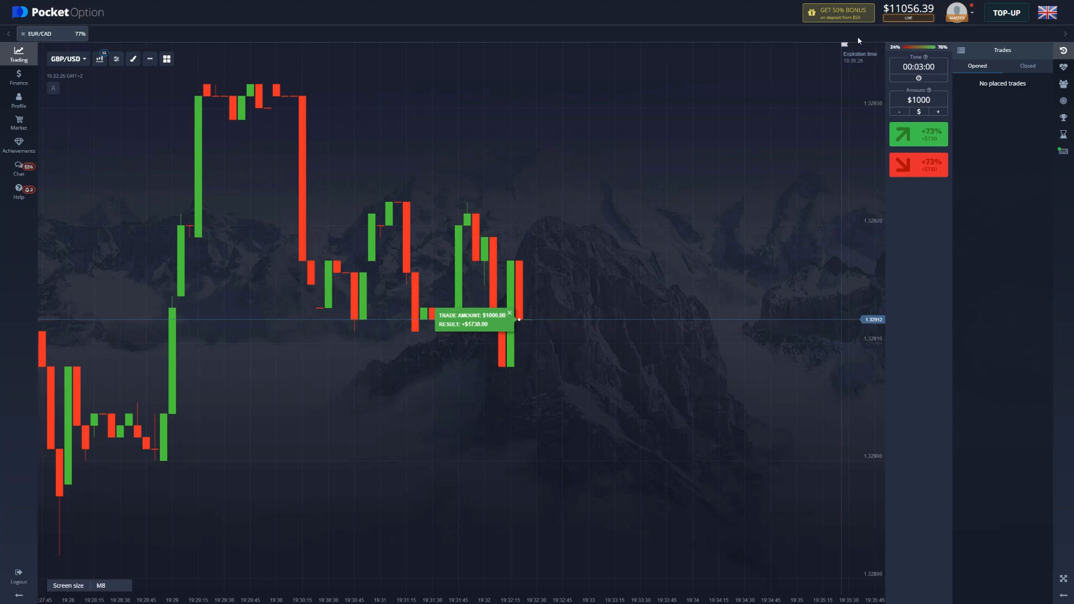
mouse_move(566, 353)
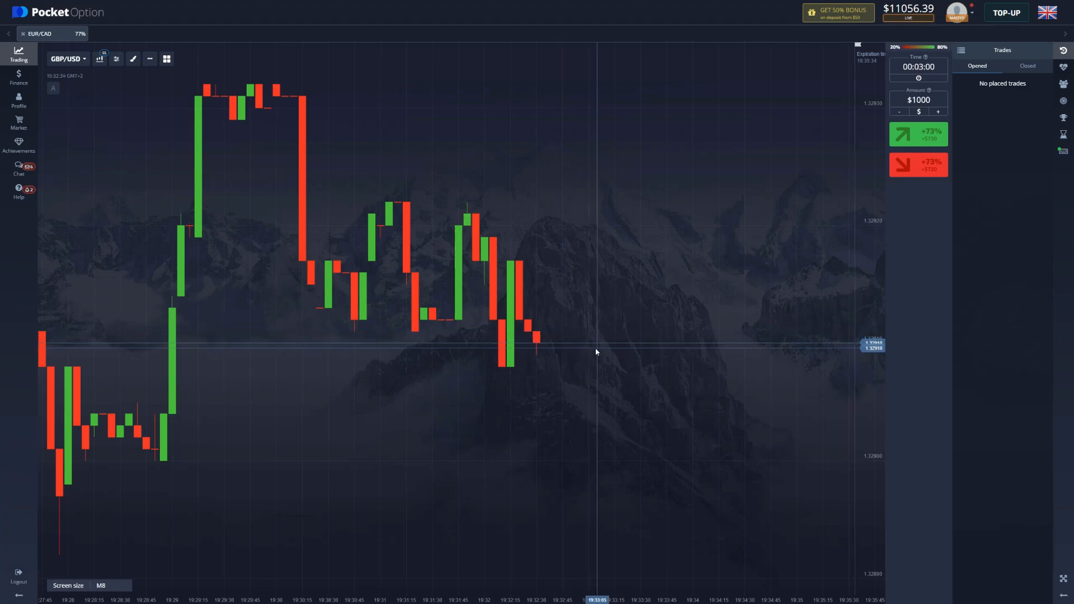
mouse_move(598, 357)
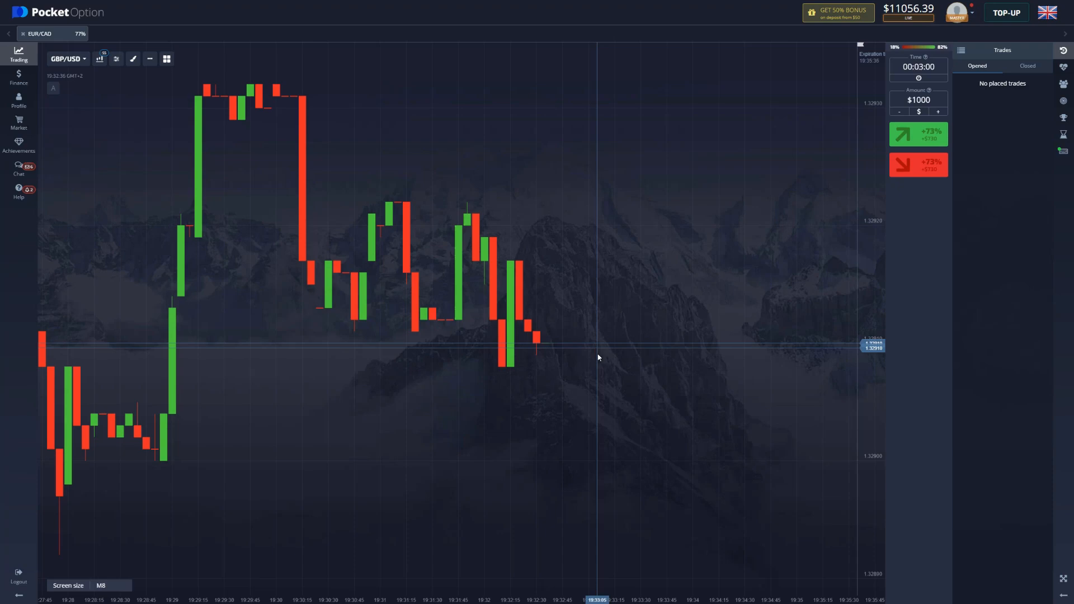